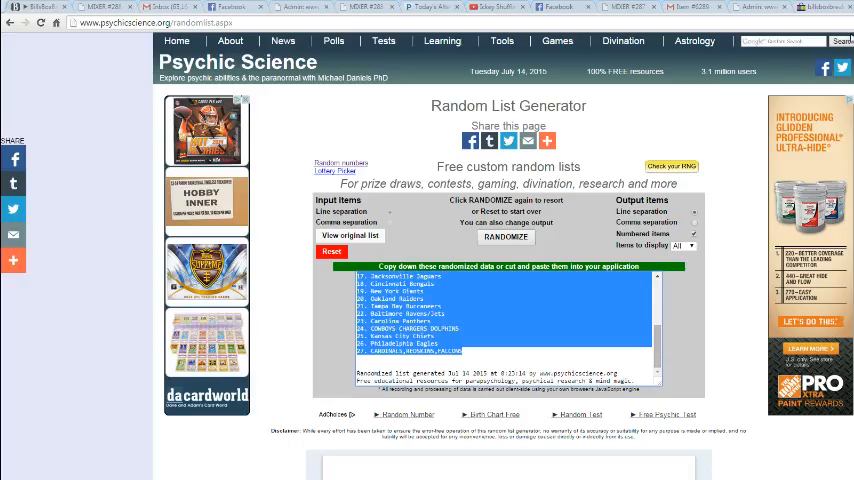
- Reset the Random List Generator to an empty form via Games > Random List
{"action": "left_click", "coordinate": [500, 40]}
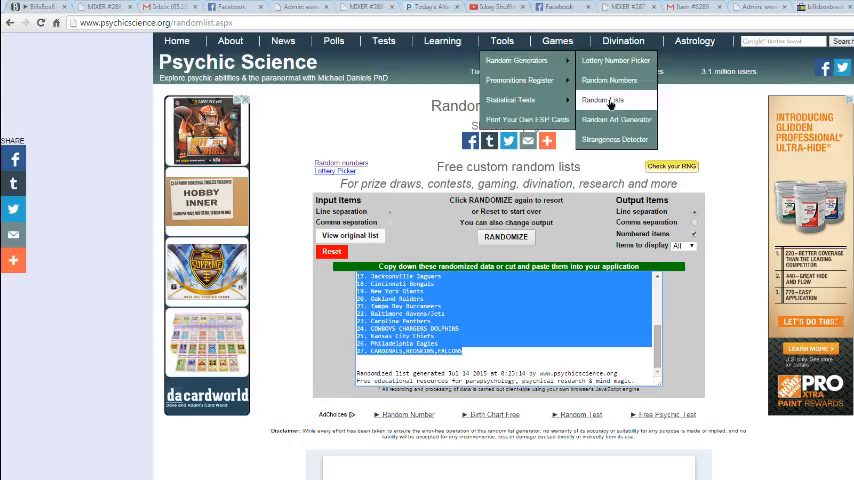
{"action": "left_click", "coordinate": [608, 100]}
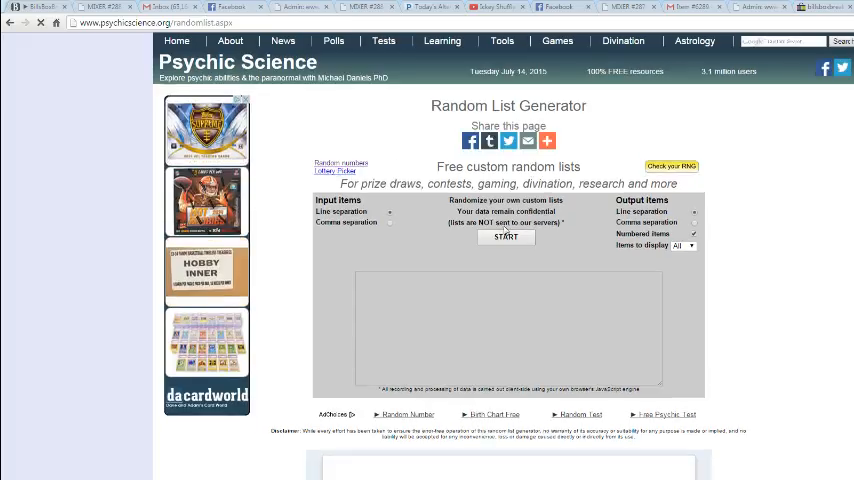
- Randomize the pasted participant names and reshuffle them repeatedly into a final order
{"action": "left_click", "coordinate": [504, 236]}
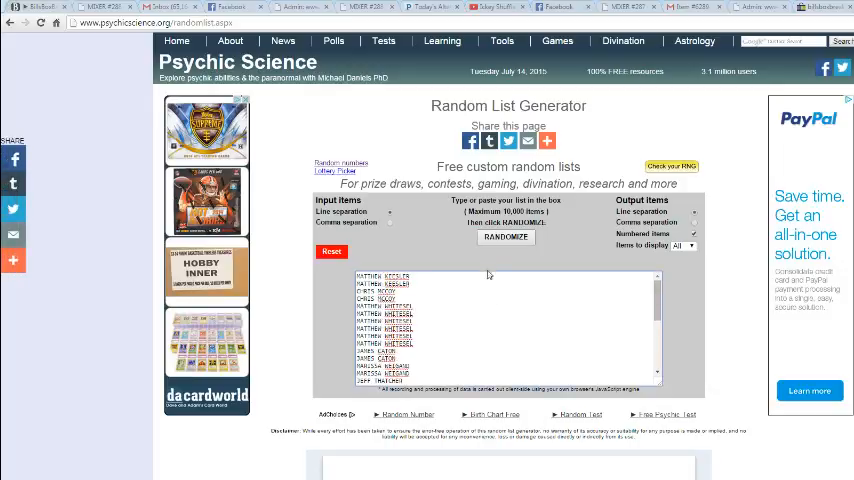
{"action": "left_click", "coordinate": [504, 236]}
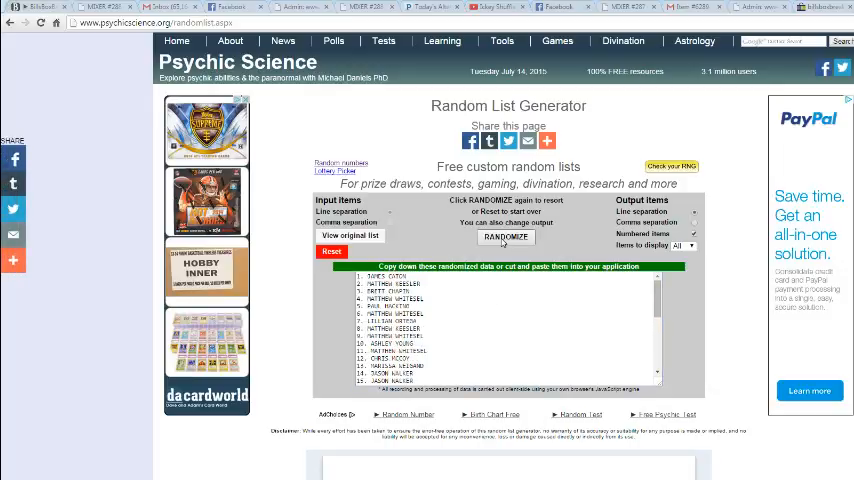
{"action": "left_click", "coordinate": [504, 236]}
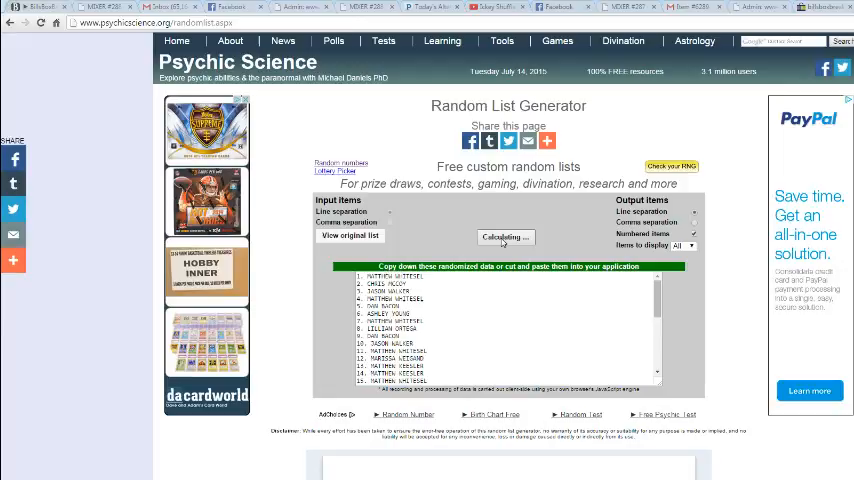
{"action": "left_click", "coordinate": [504, 236]}
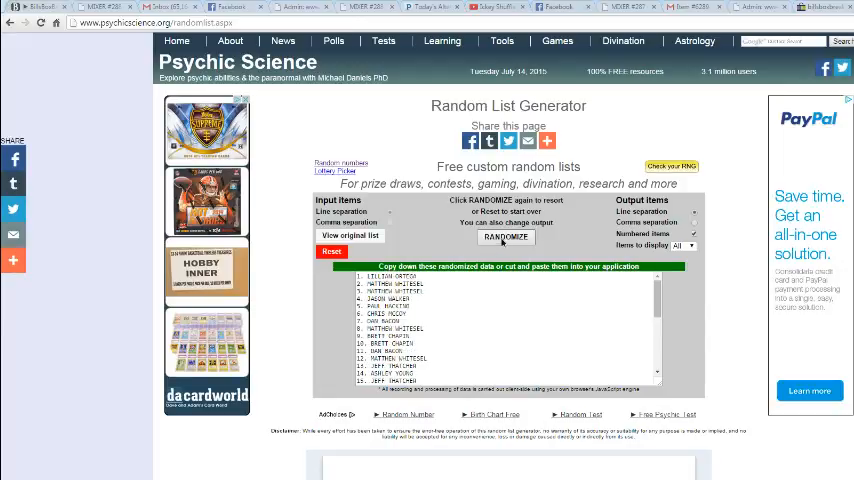
{"action": "left_click", "coordinate": [506, 238]}
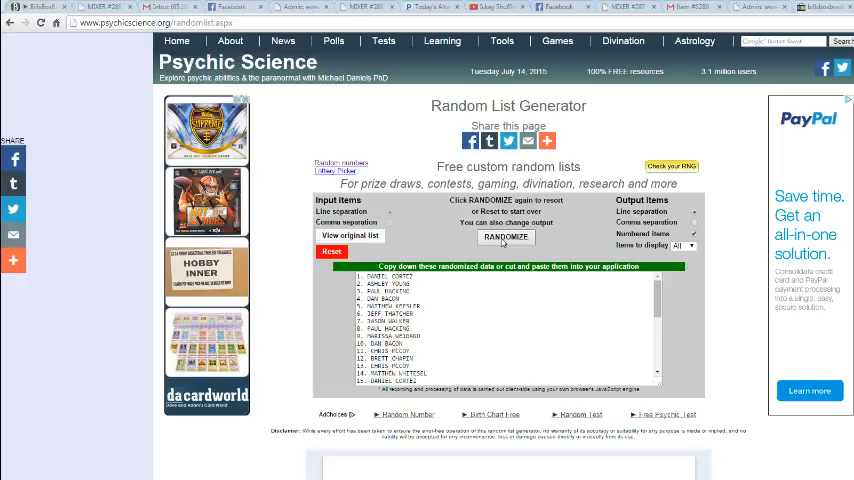
{"action": "left_click", "coordinate": [504, 236]}
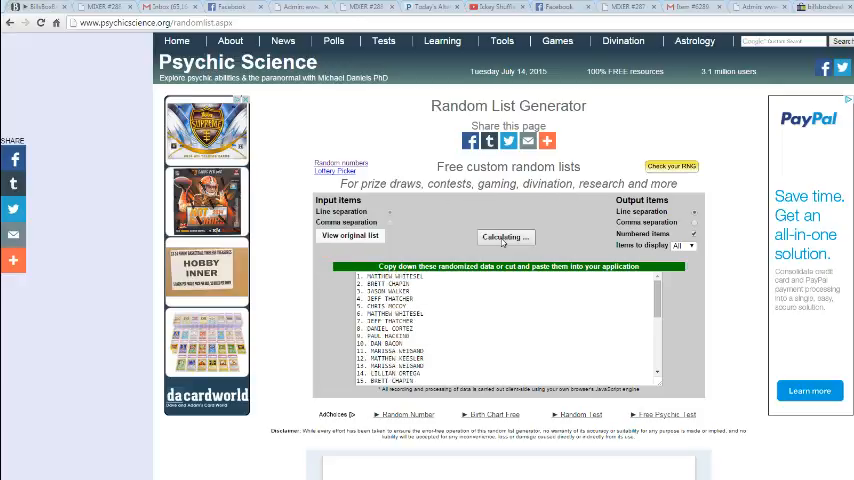
{"action": "left_click", "coordinate": [504, 236]}
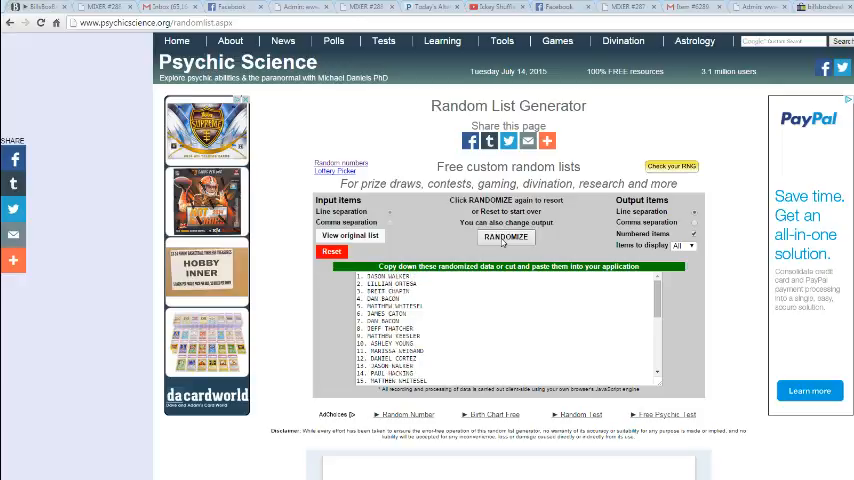
{"action": "left_click", "coordinate": [504, 236]}
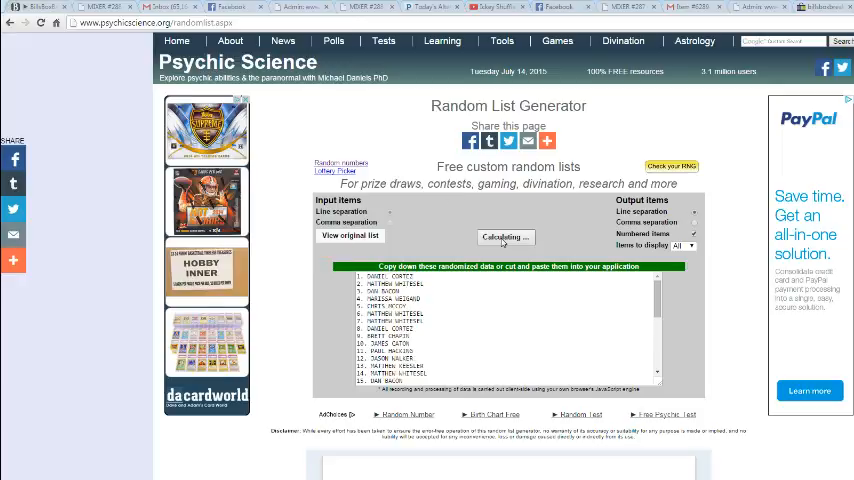
{"action": "left_click", "coordinate": [504, 236]}
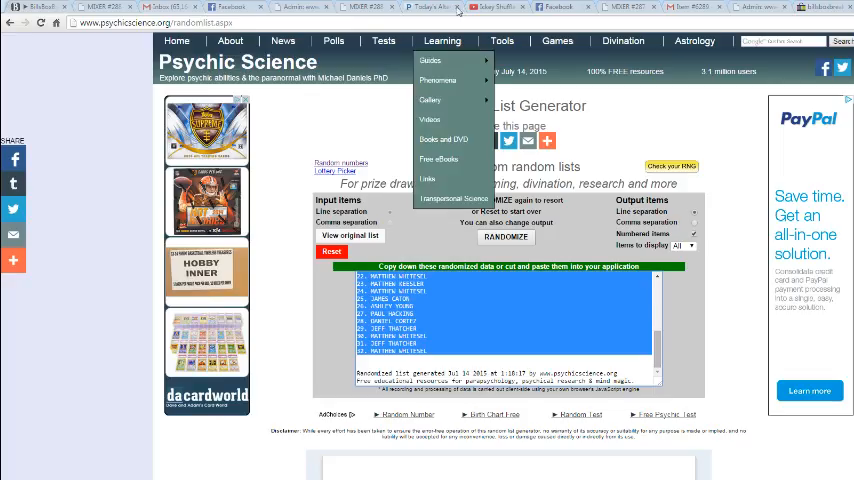
- Start a fresh list with the NFL teams and reshuffle it repeatedly into a final order
{"action": "left_click", "coordinate": [508, 40]}
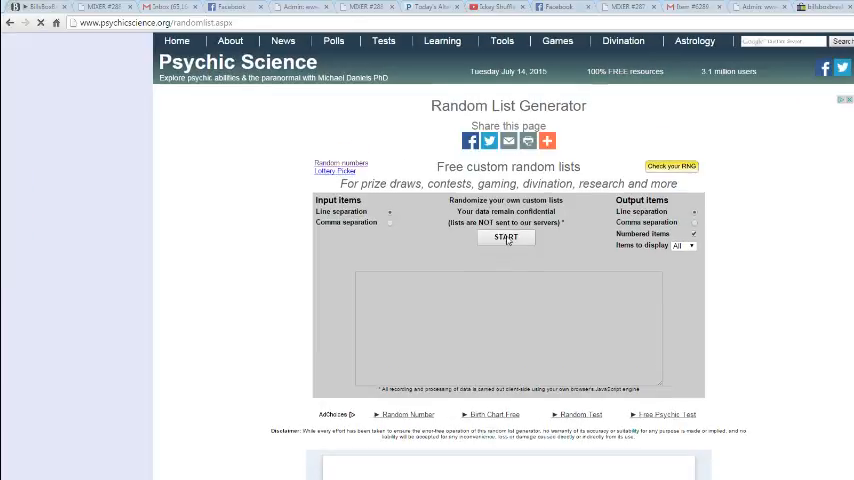
{"action": "left_click", "coordinate": [504, 238]}
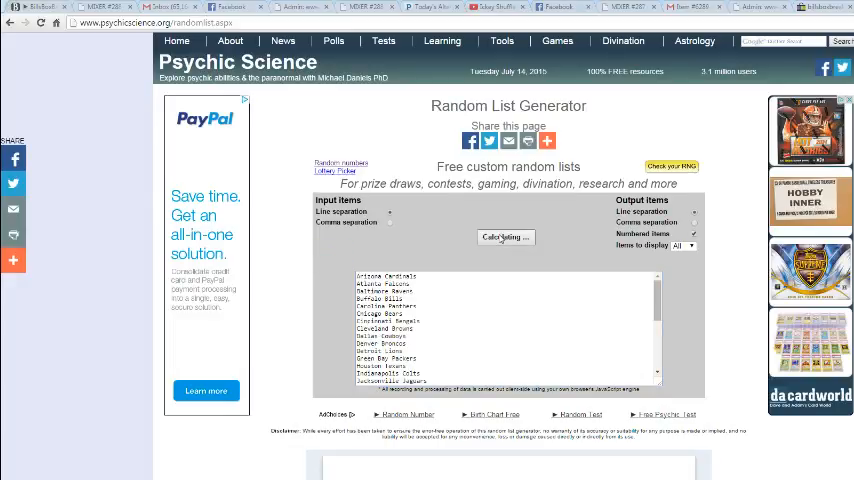
{"action": "left_click", "coordinate": [504, 236]}
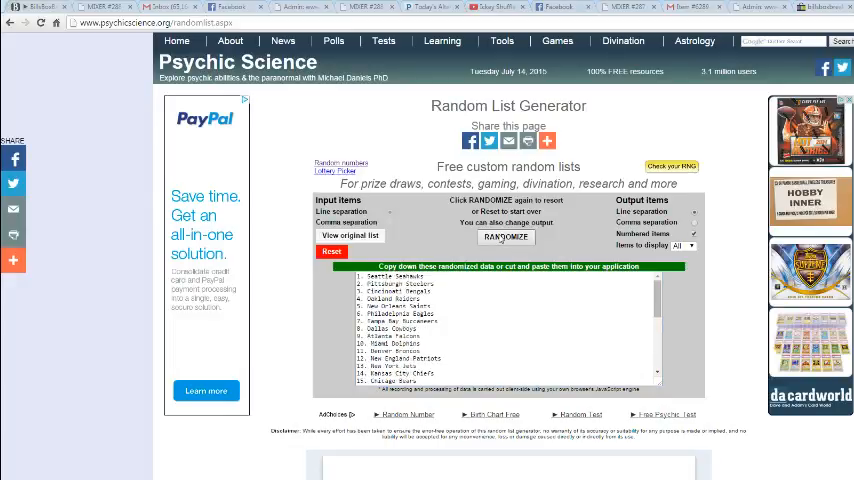
{"action": "left_click", "coordinate": [504, 236]}
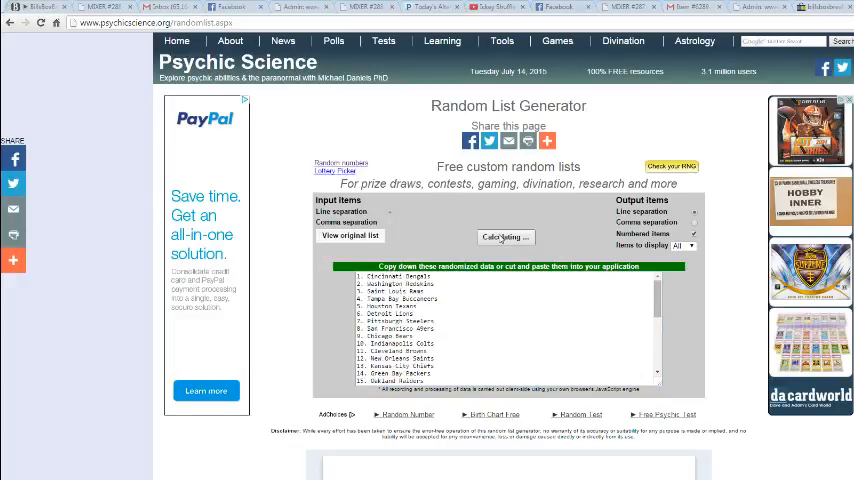
{"action": "left_click", "coordinate": [504, 236]}
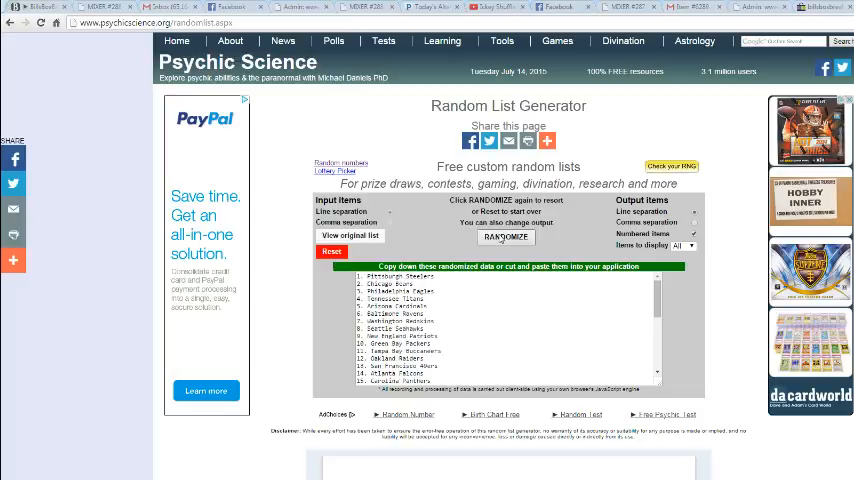
{"action": "left_click", "coordinate": [504, 236]}
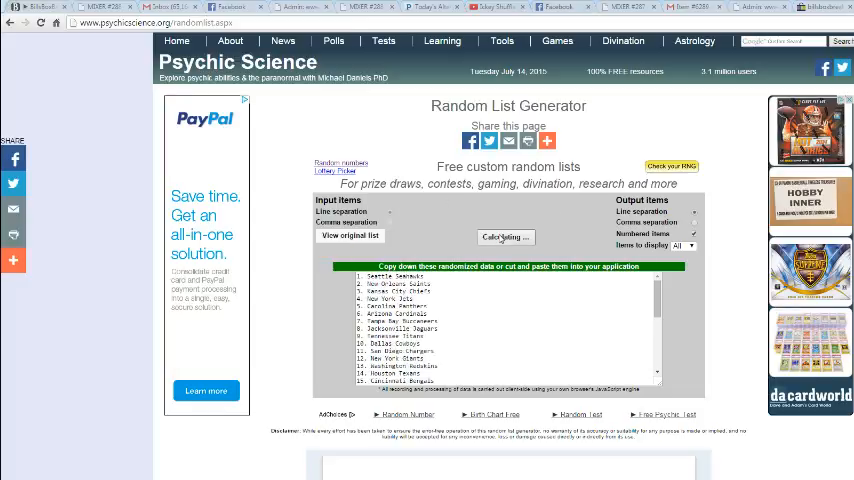
{"action": "left_click", "coordinate": [504, 236]}
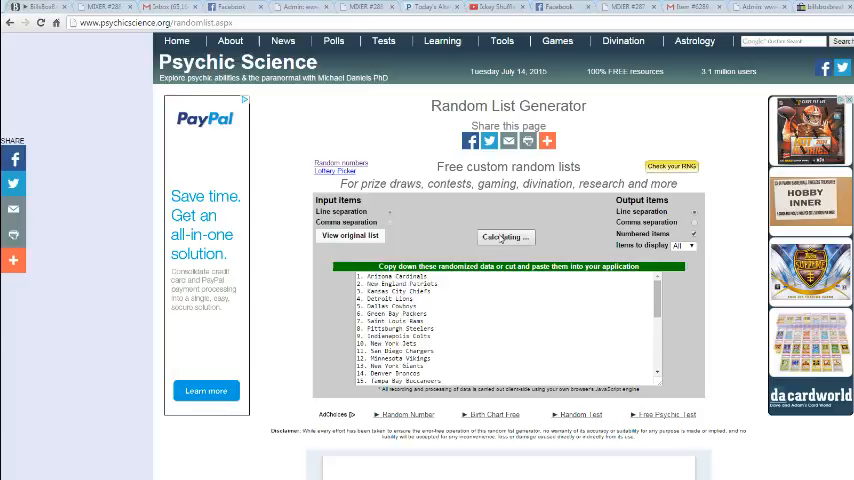
{"action": "left_click", "coordinate": [504, 236]}
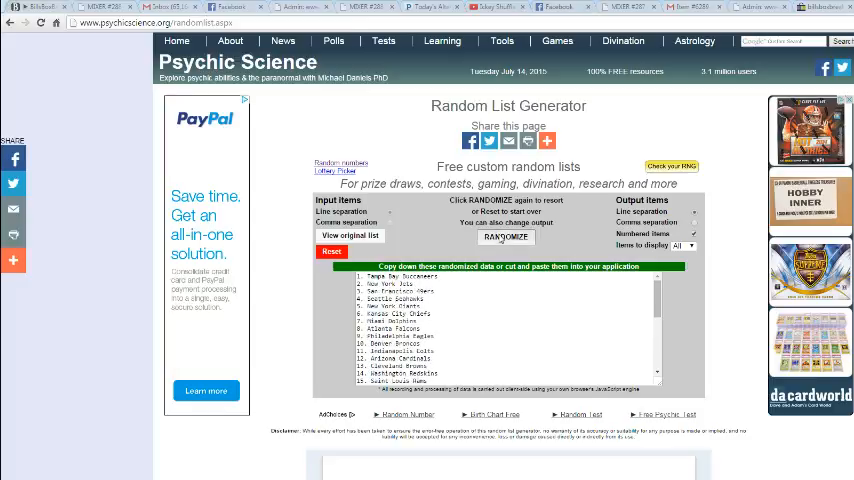
{"action": "left_click", "coordinate": [504, 236]}
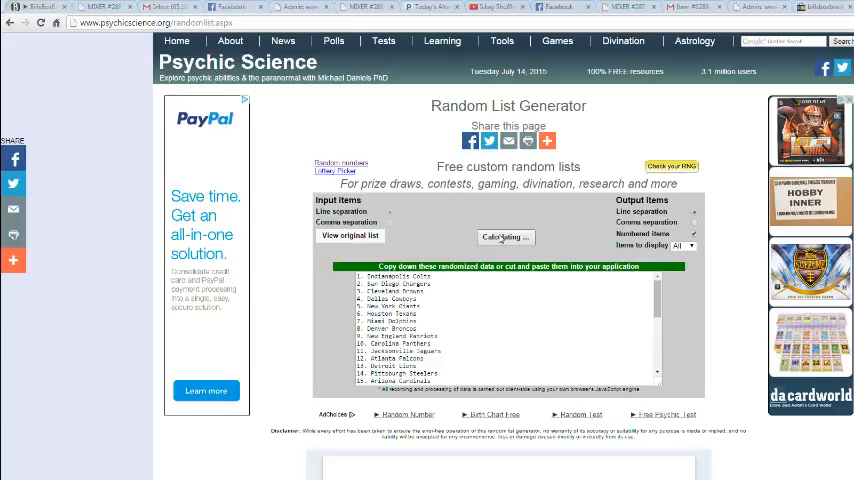
{"action": "left_click", "coordinate": [504, 236]}
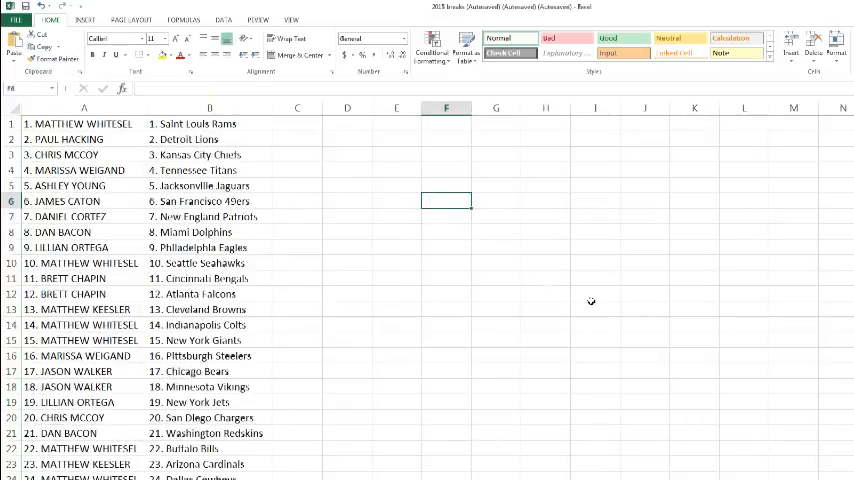
{"action": "mouse_move", "coordinate": [712, 342]}
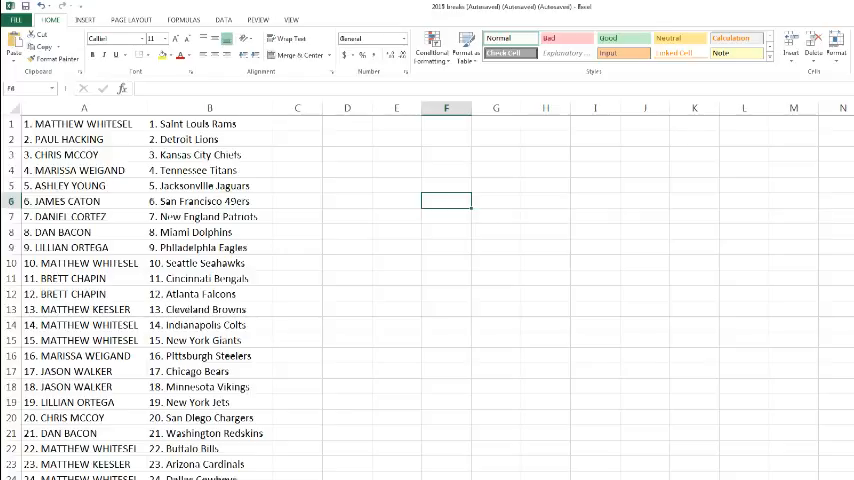
{"action": "mouse_move", "coordinate": [536, 392]}
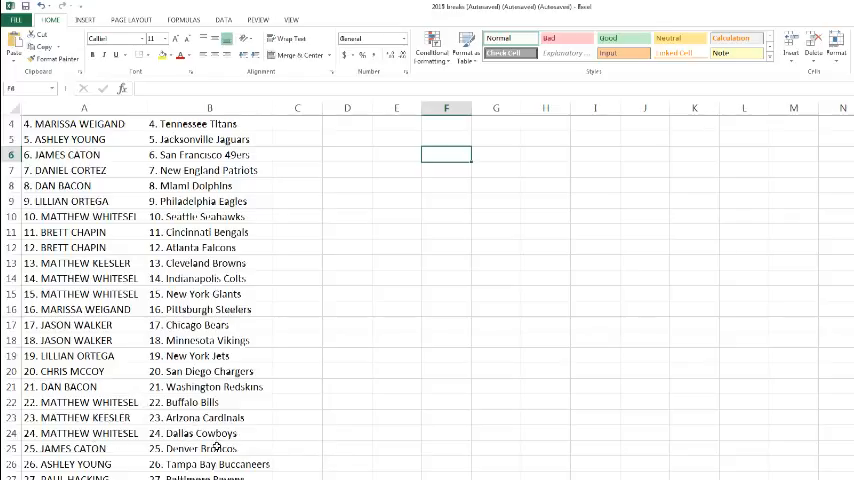
{"action": "scroll", "scroll_direction": "down", "scroll_amount": 3}
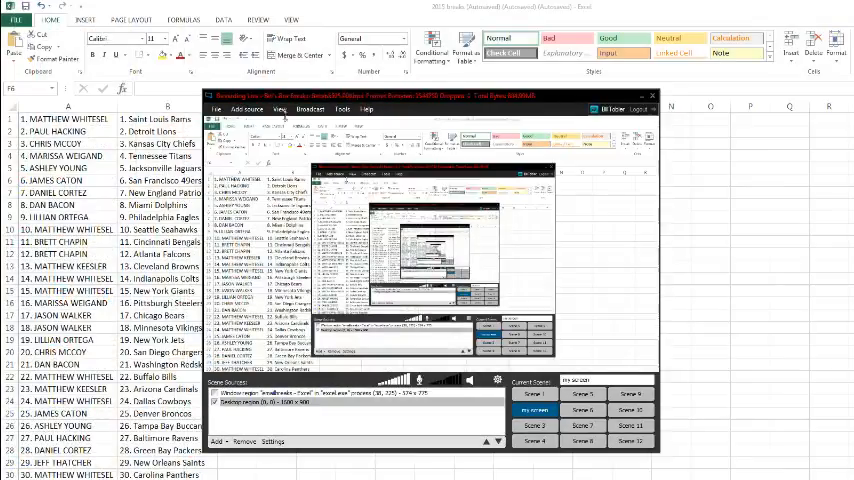
{"action": "left_click", "coordinate": [536, 396]}
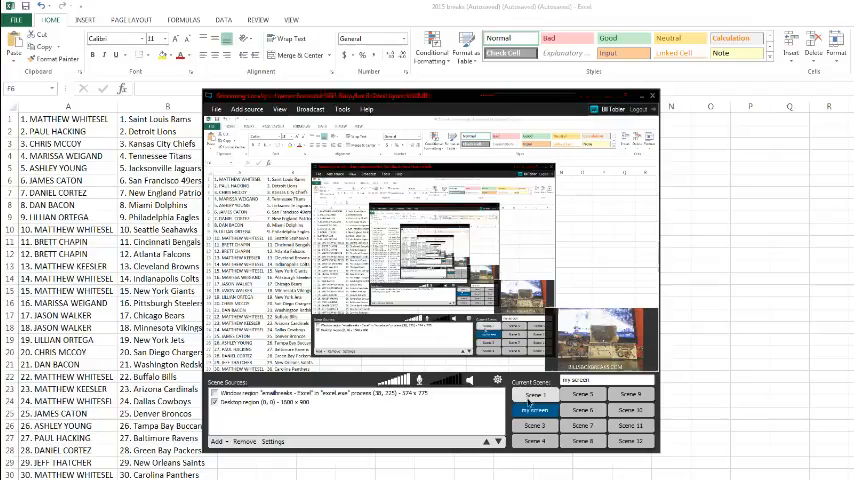